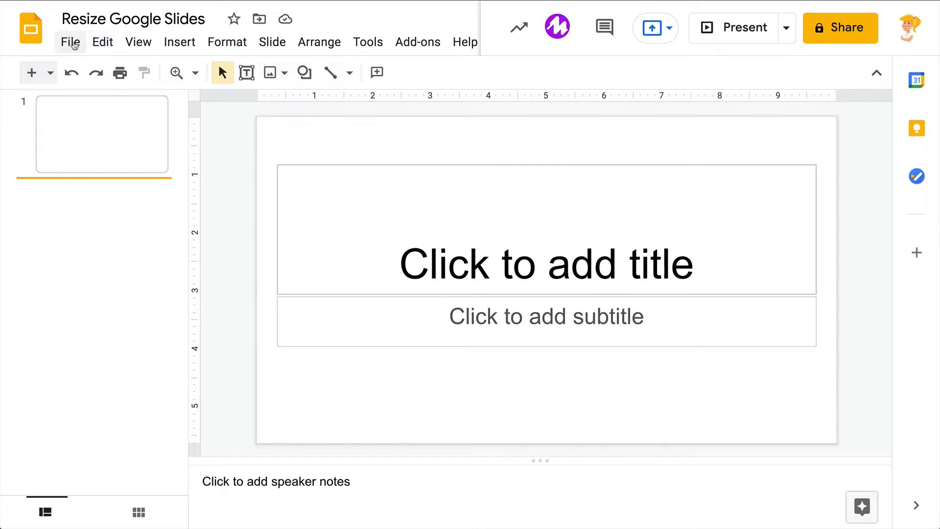
Bring up Page setup from the File menu, showing the Widescreen 16:9 size
left_click(71, 42)
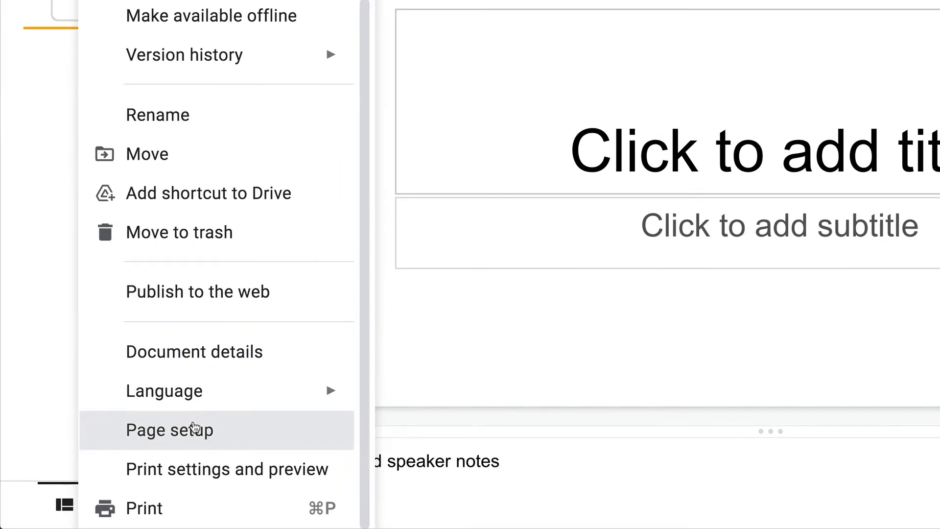
left_click(170, 430)
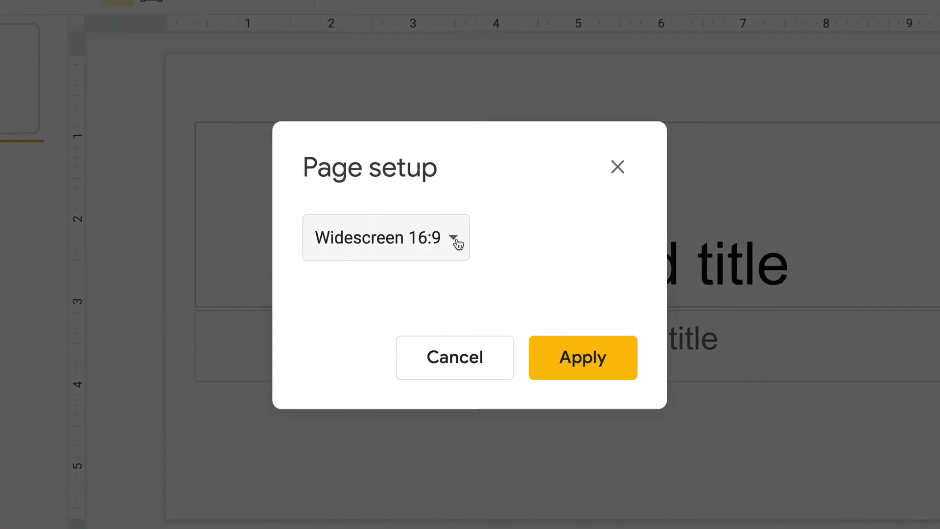
Switch the slide size to Custom, keeping Inches as the measurement unit
left_click(386, 237)
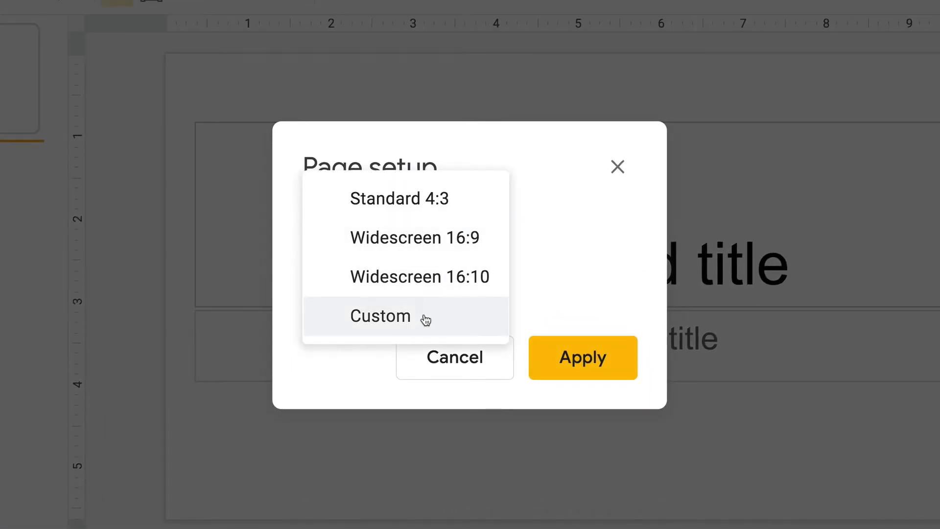
left_click(380, 317)
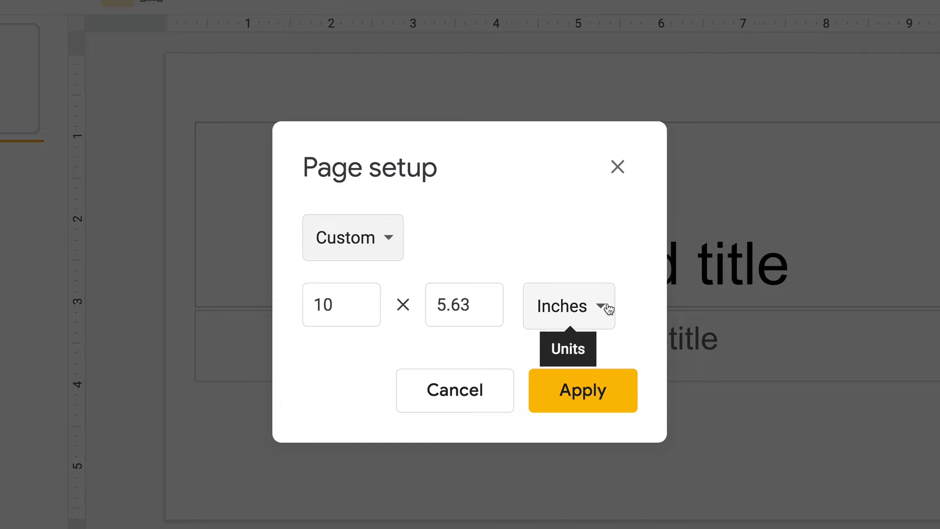
left_click(567, 305)
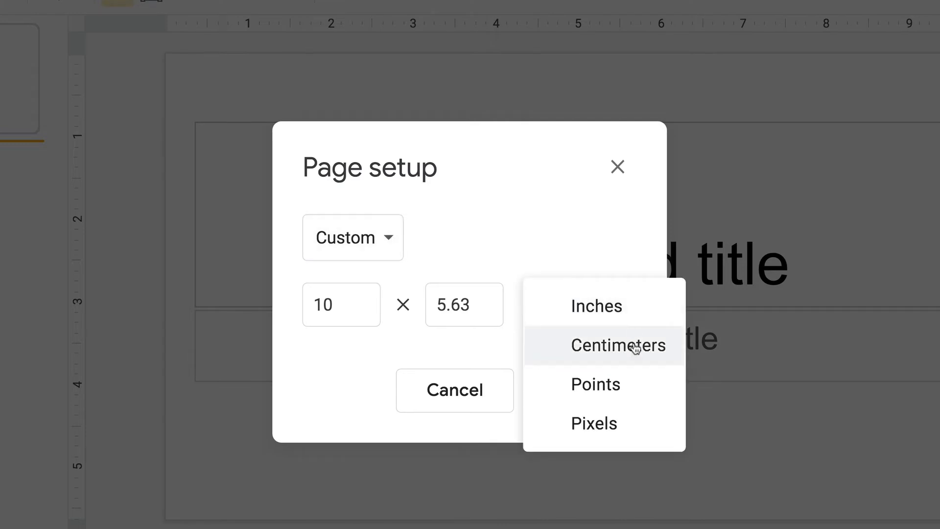
mouse_move(594, 423)
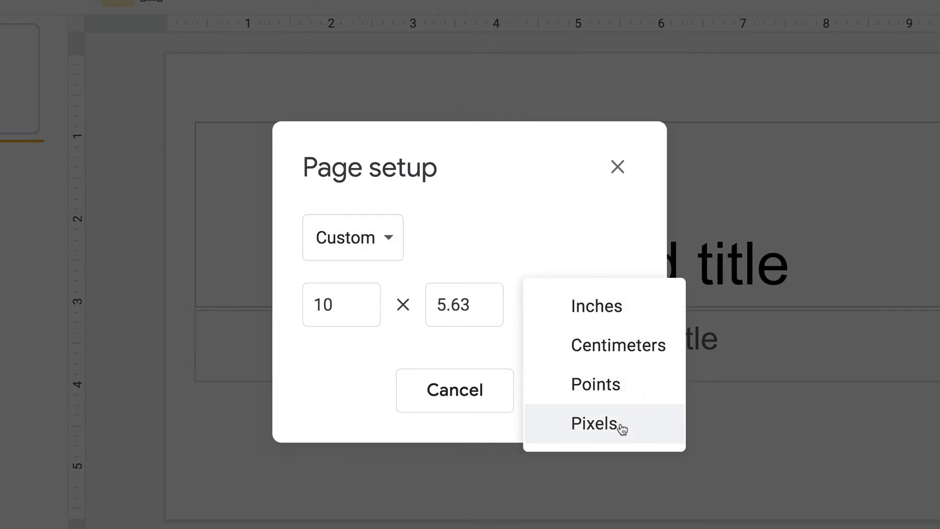
left_click(596, 306)
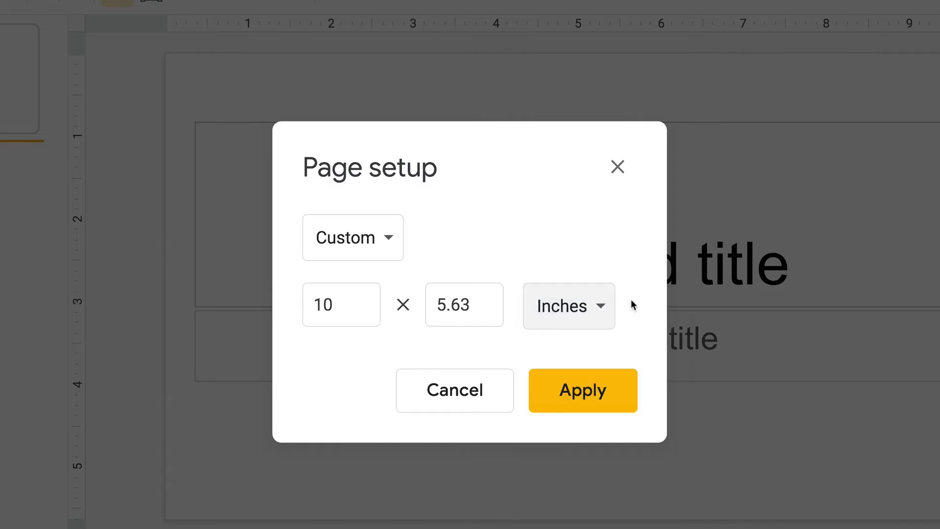
left_click(341, 304)
type("8.5")
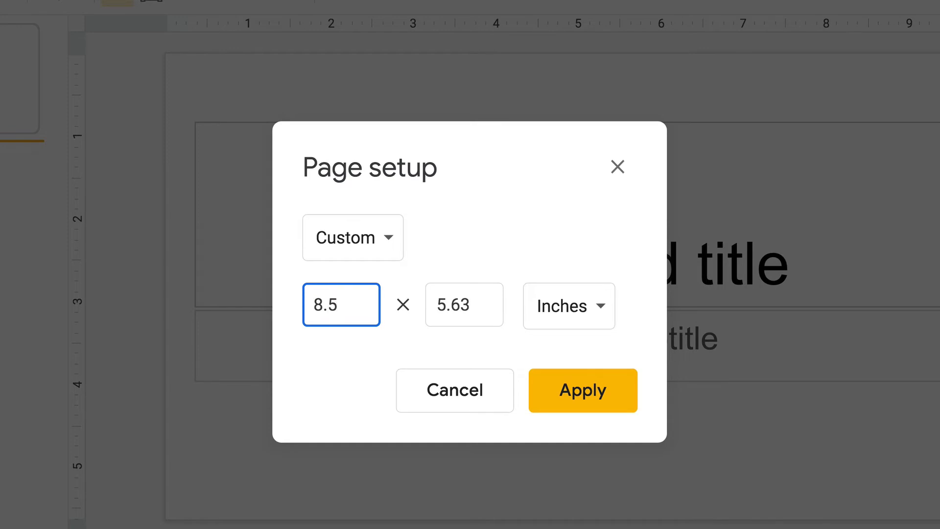
Set the custom size to 8.5 by 11 inches and apply it
type("11")
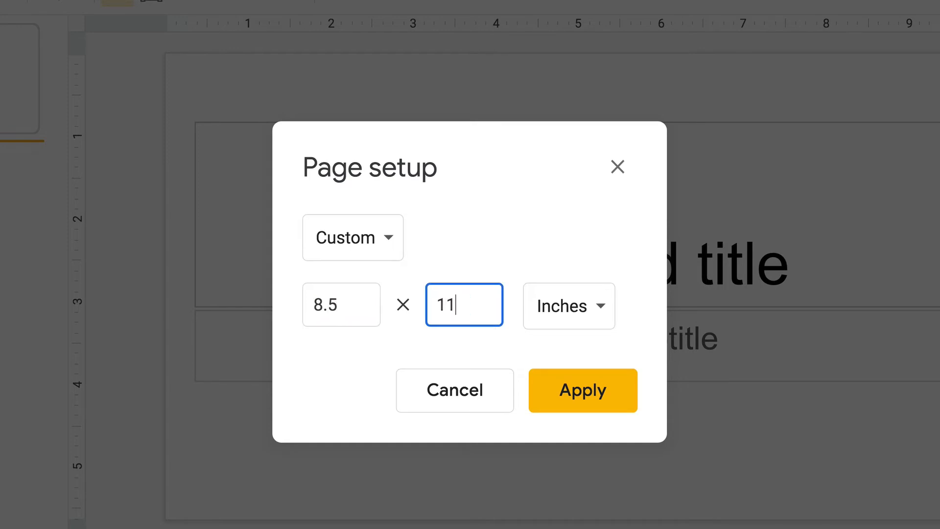
mouse_move(587, 209)
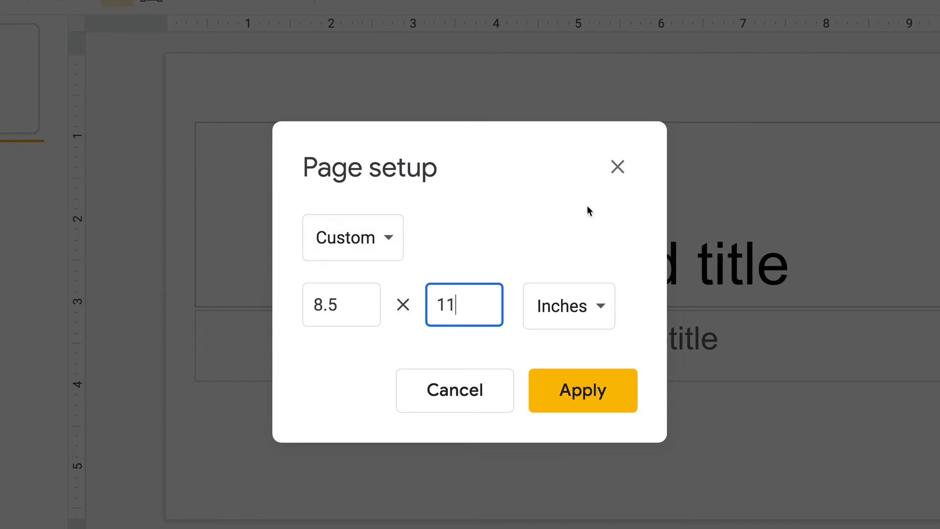
left_click(581, 391)
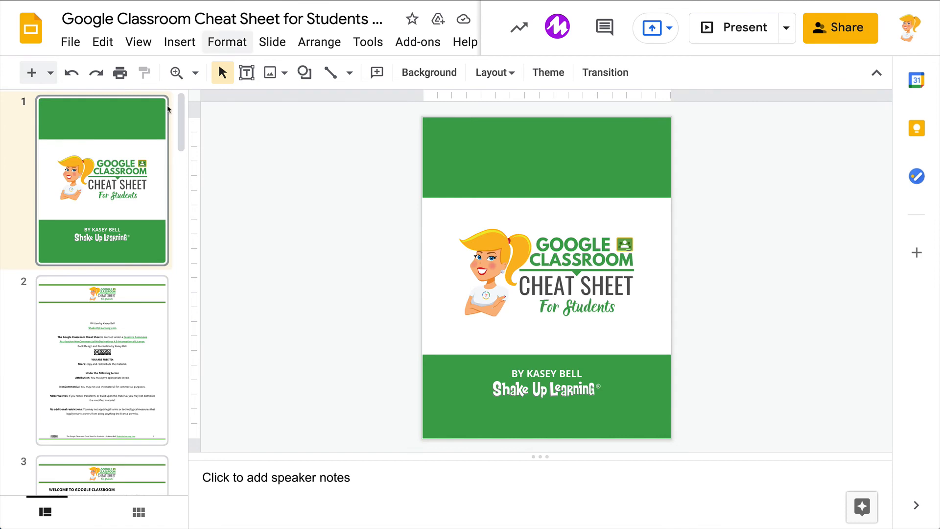
Scroll through the cheat sheet deck's tall portrait slide thumbnails
scroll("down", 3)
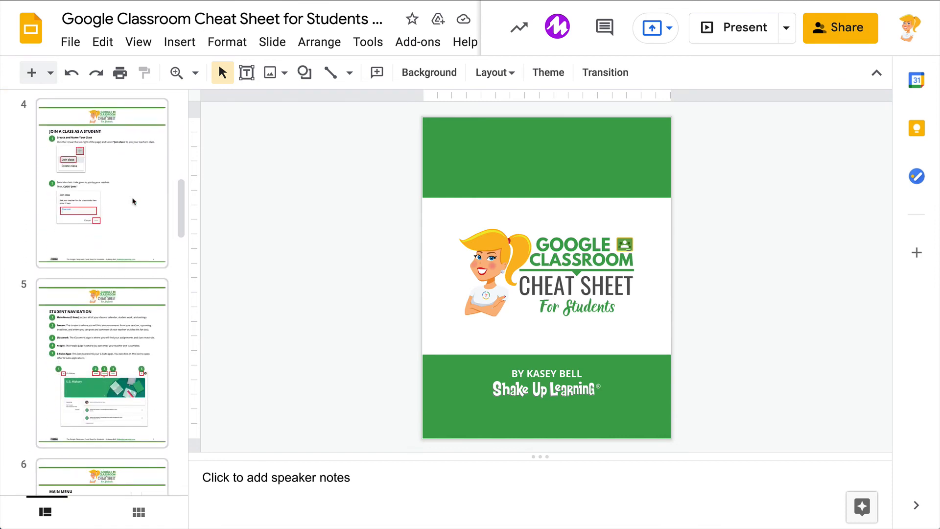
scroll("down", 3)
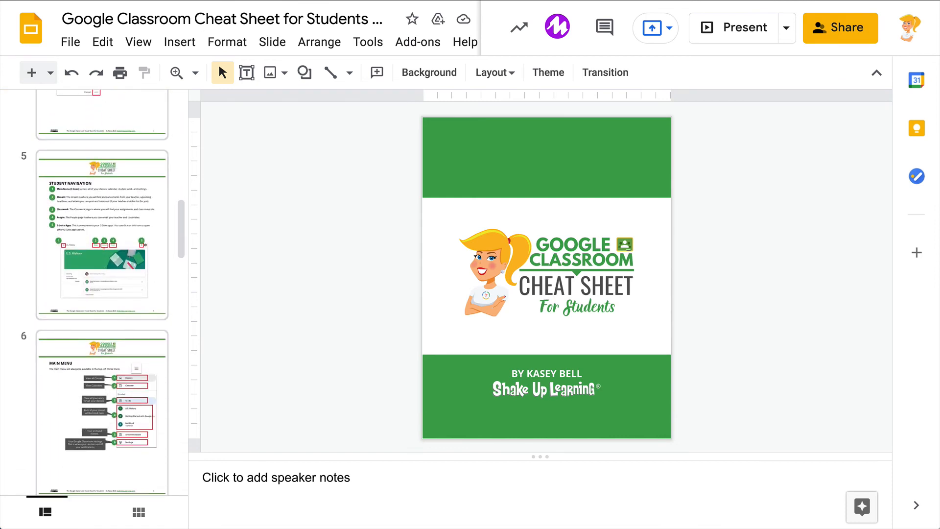